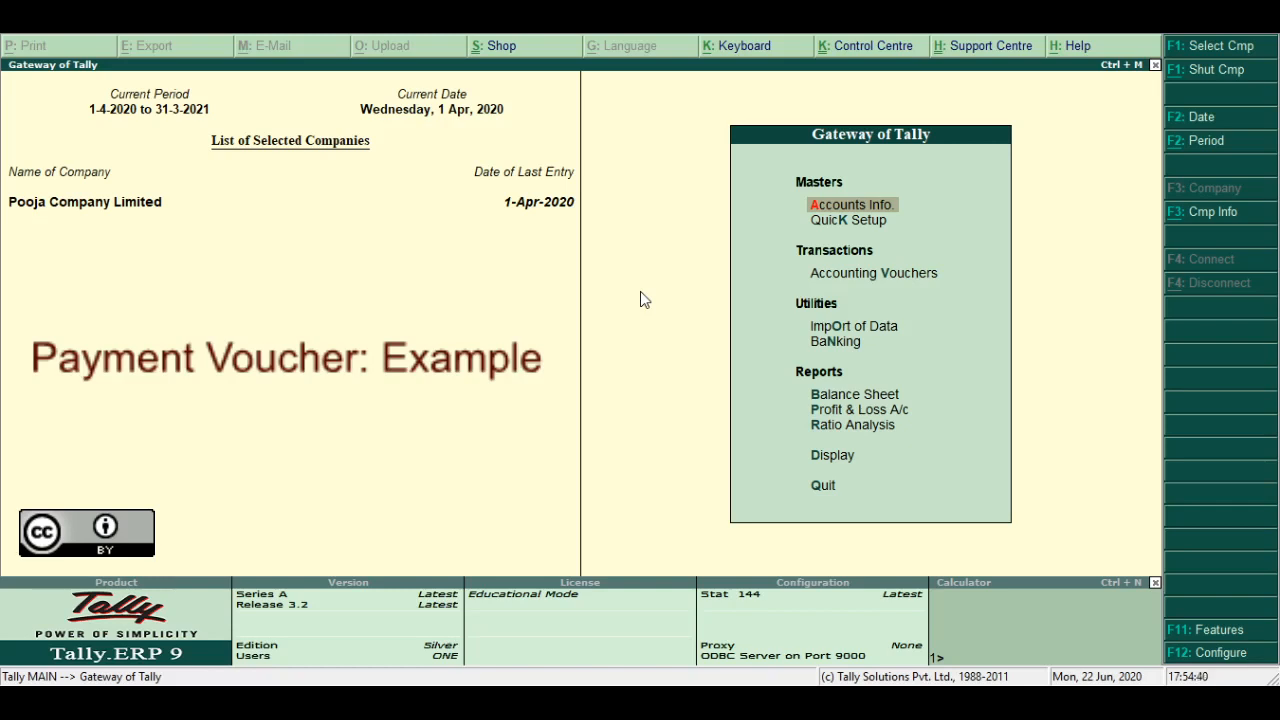
Start a new ledger from Accounts Info > Ledgers > Create, named Salary, under Indirect Expenses.
left_click(851, 204)
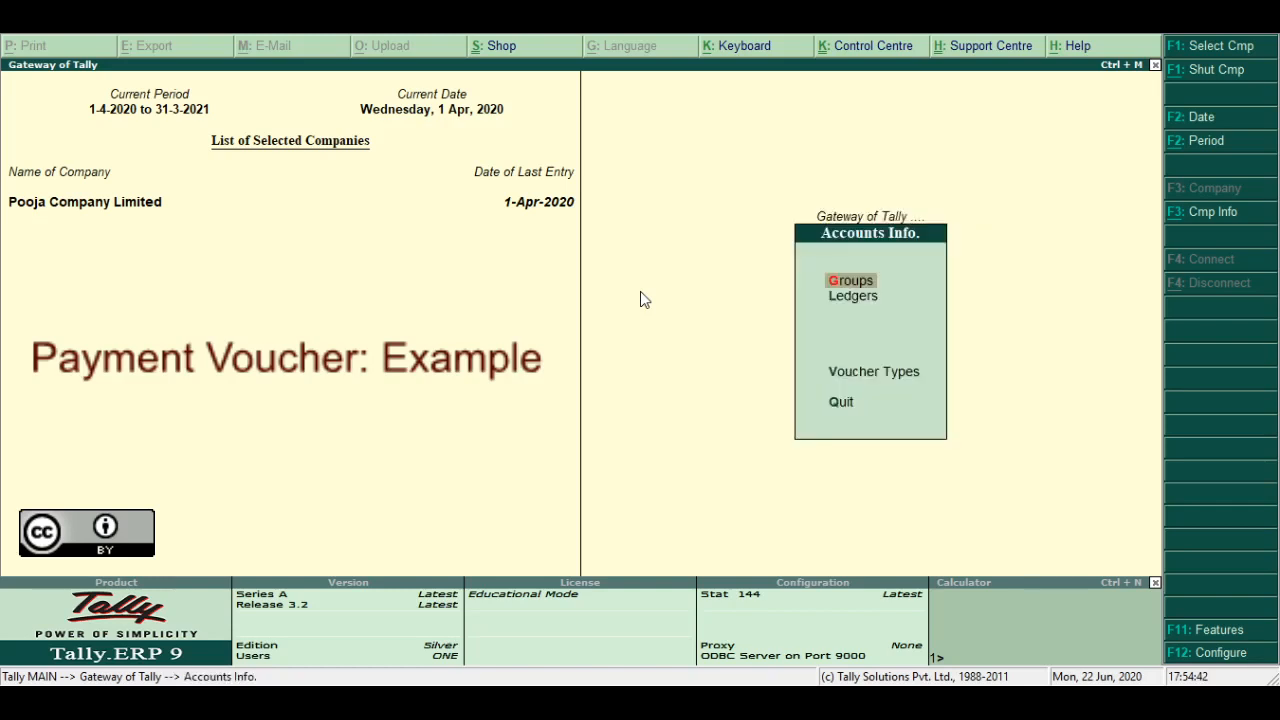
left_click(853, 295)
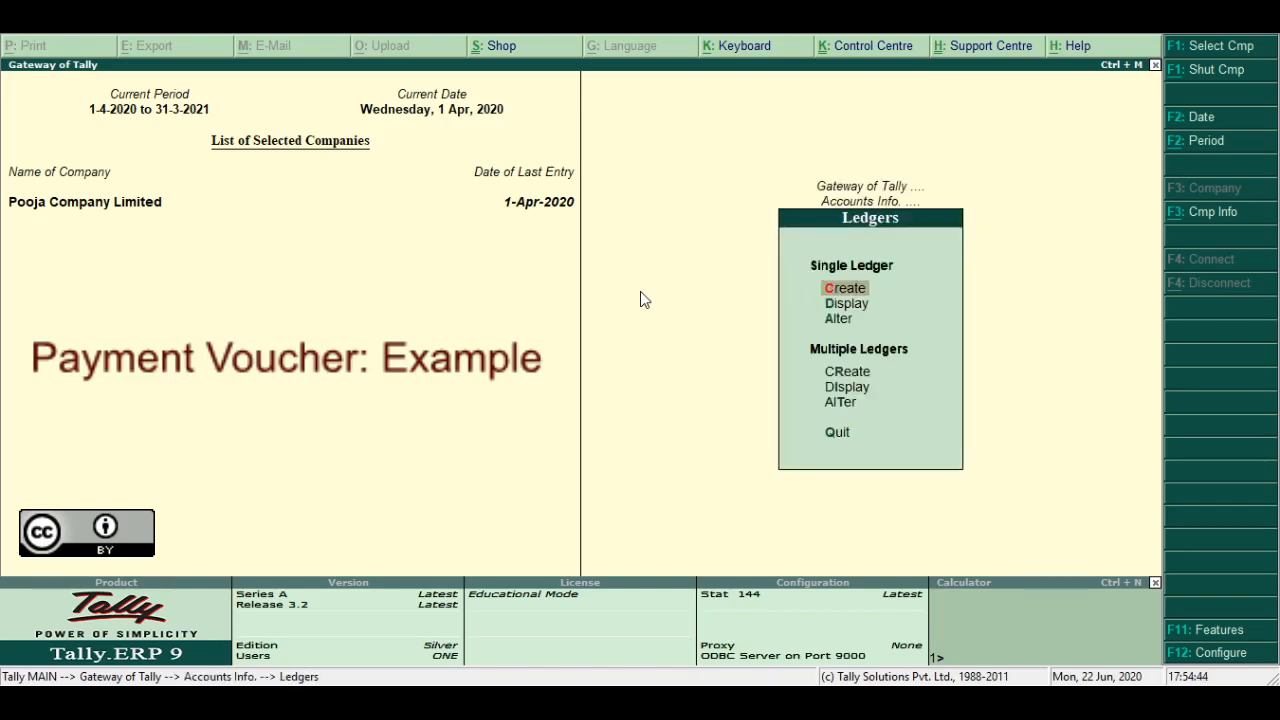
left_click(846, 287)
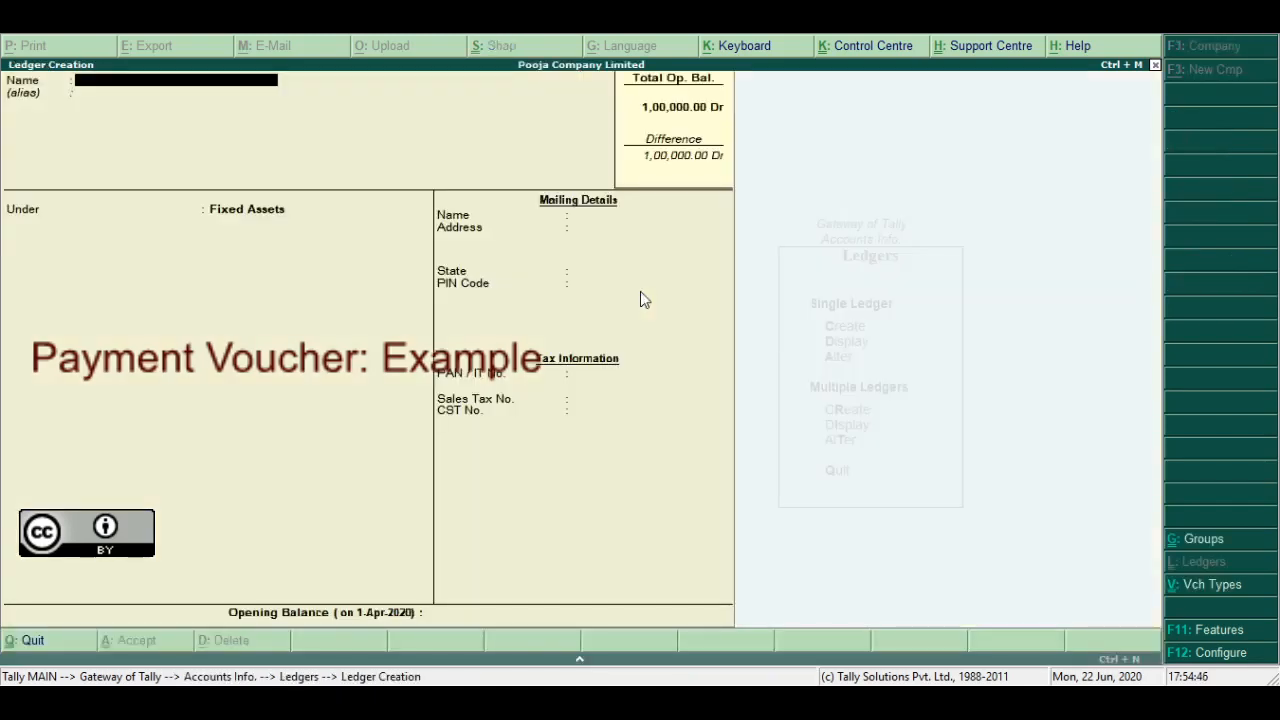
type("Sa")
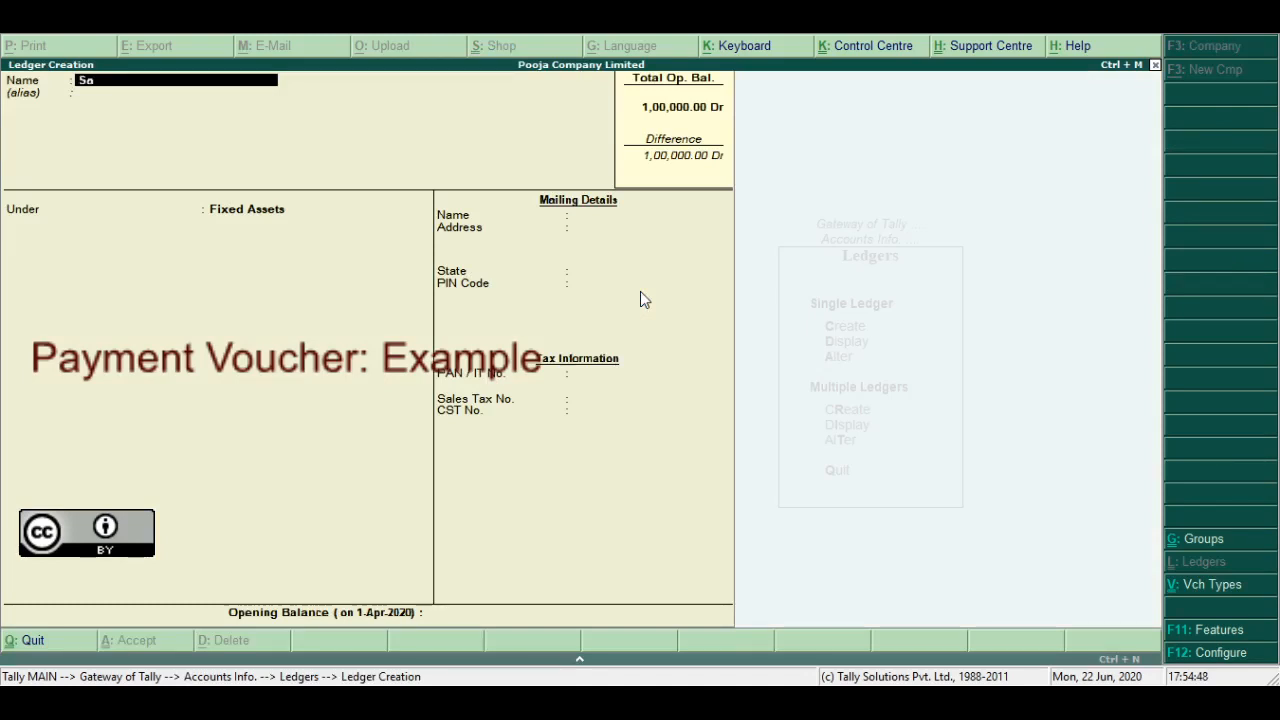
type("Salary")
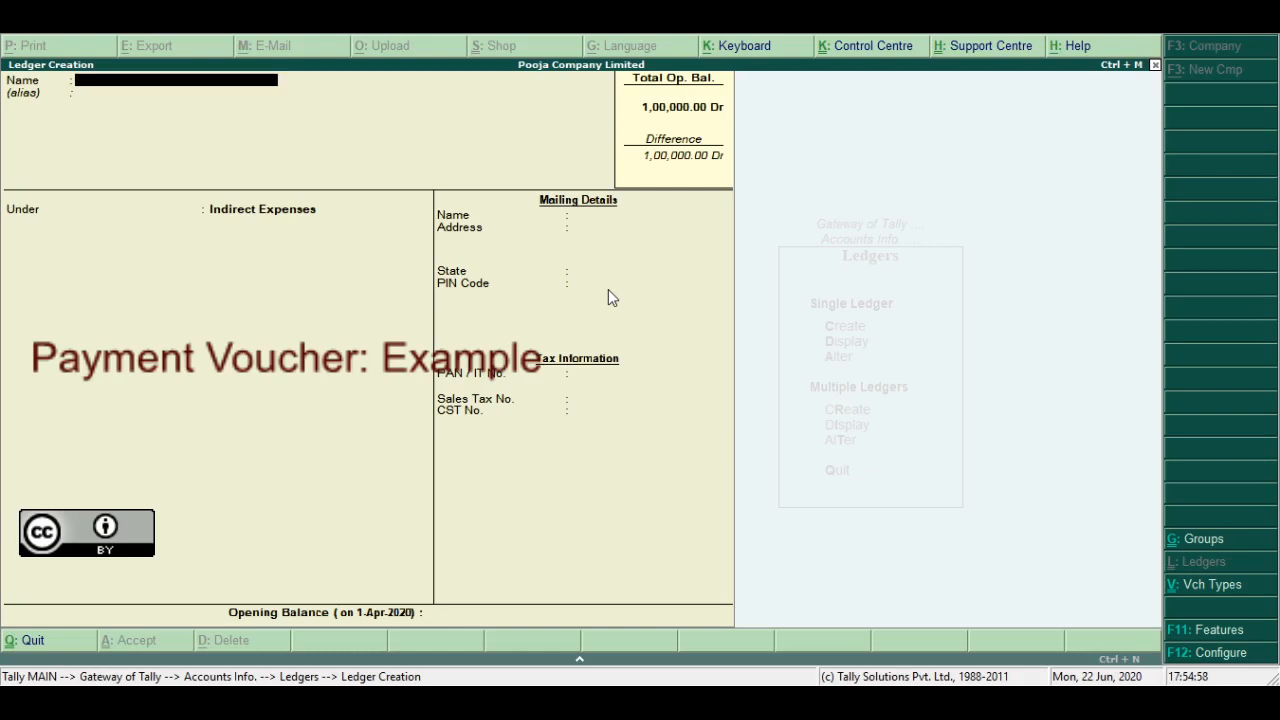
Save a Furniture ledger under Fixed Assets and quit back to the Gateway menu.
type("Fu")
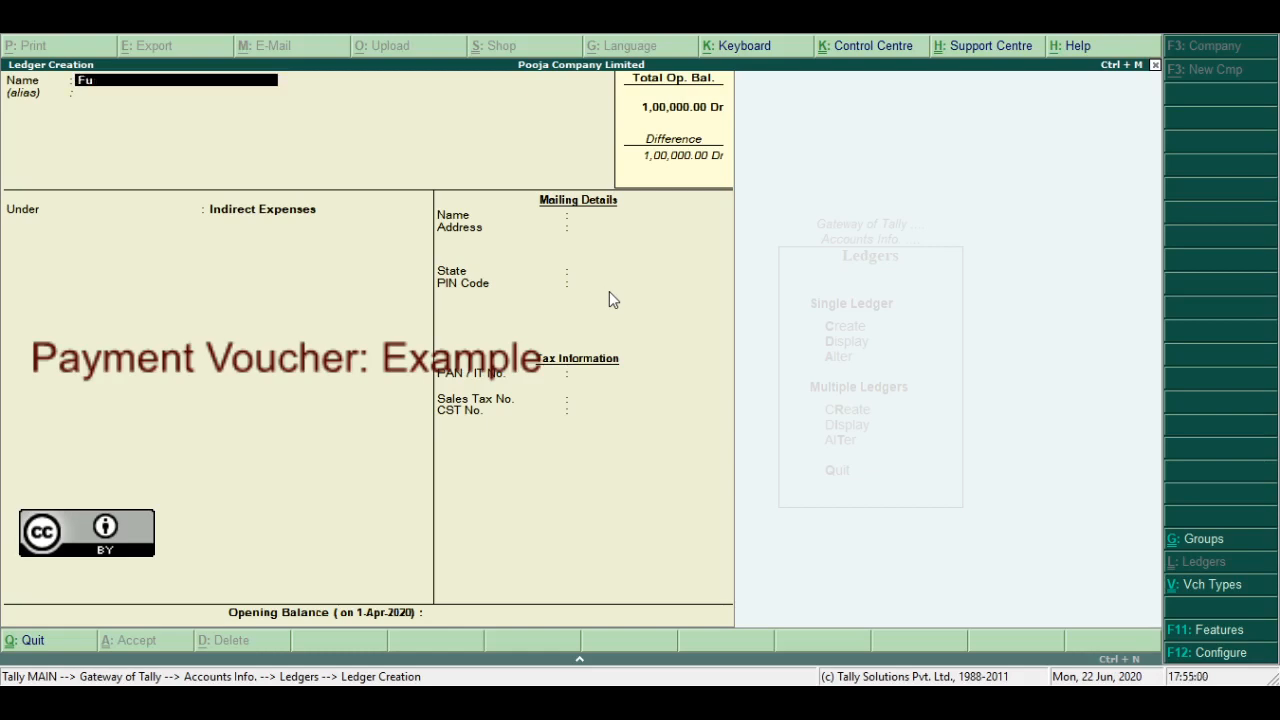
type("r")
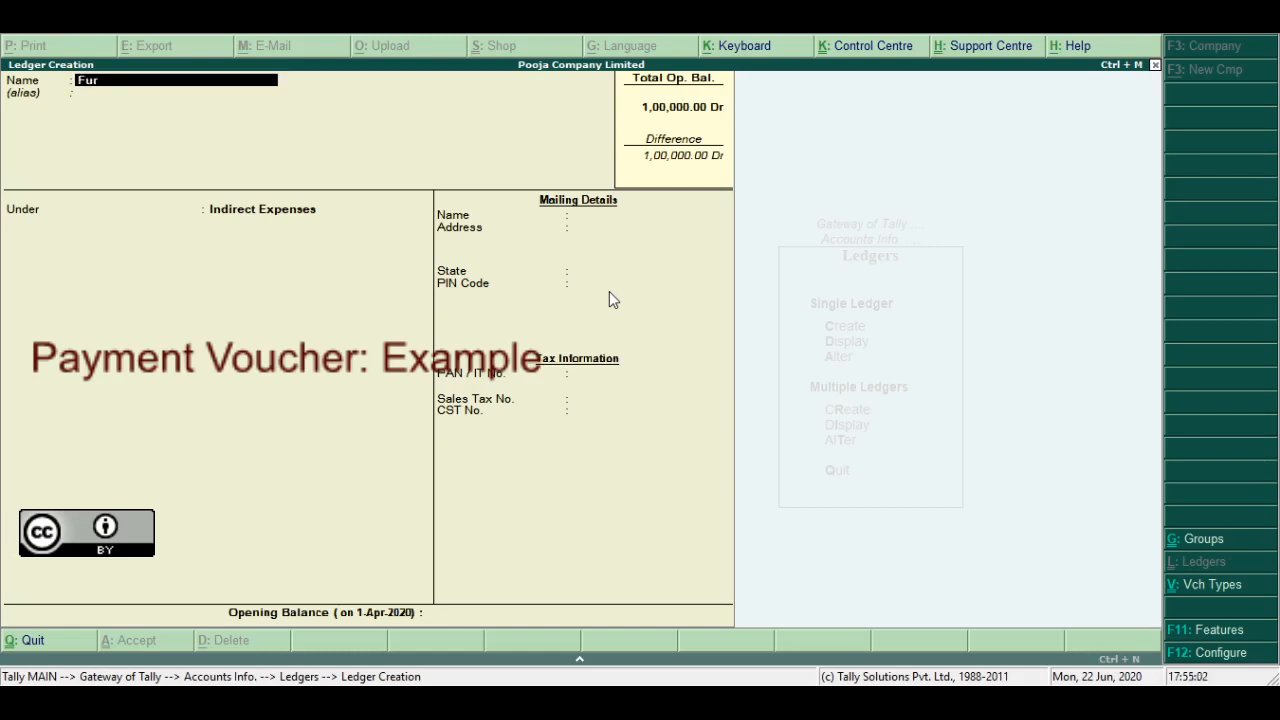
type("niture")
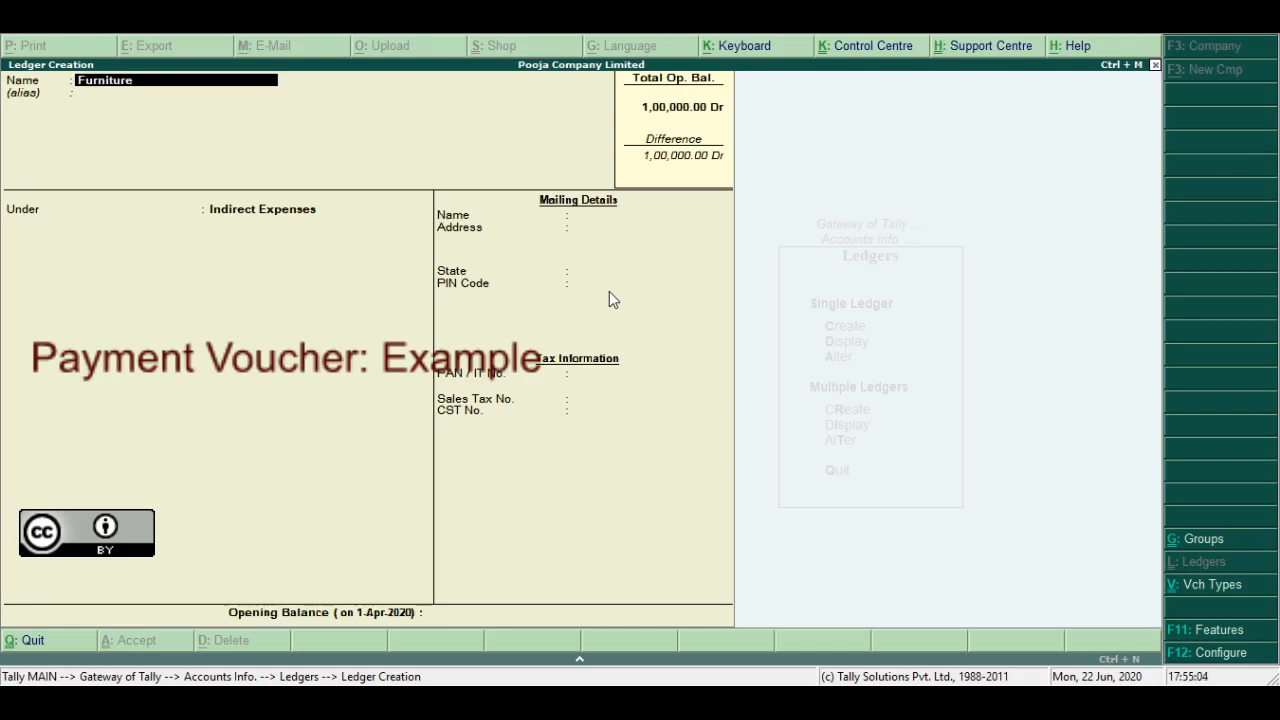
type("Fi")
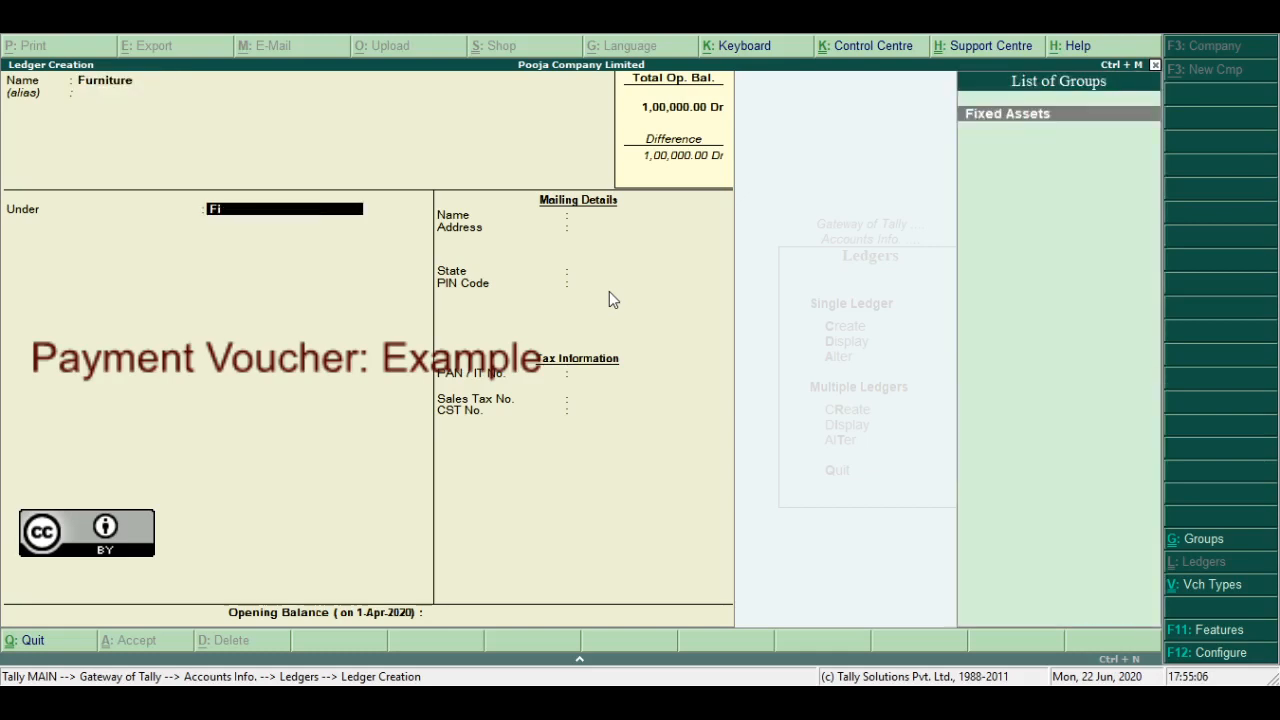
left_click(1007, 113)
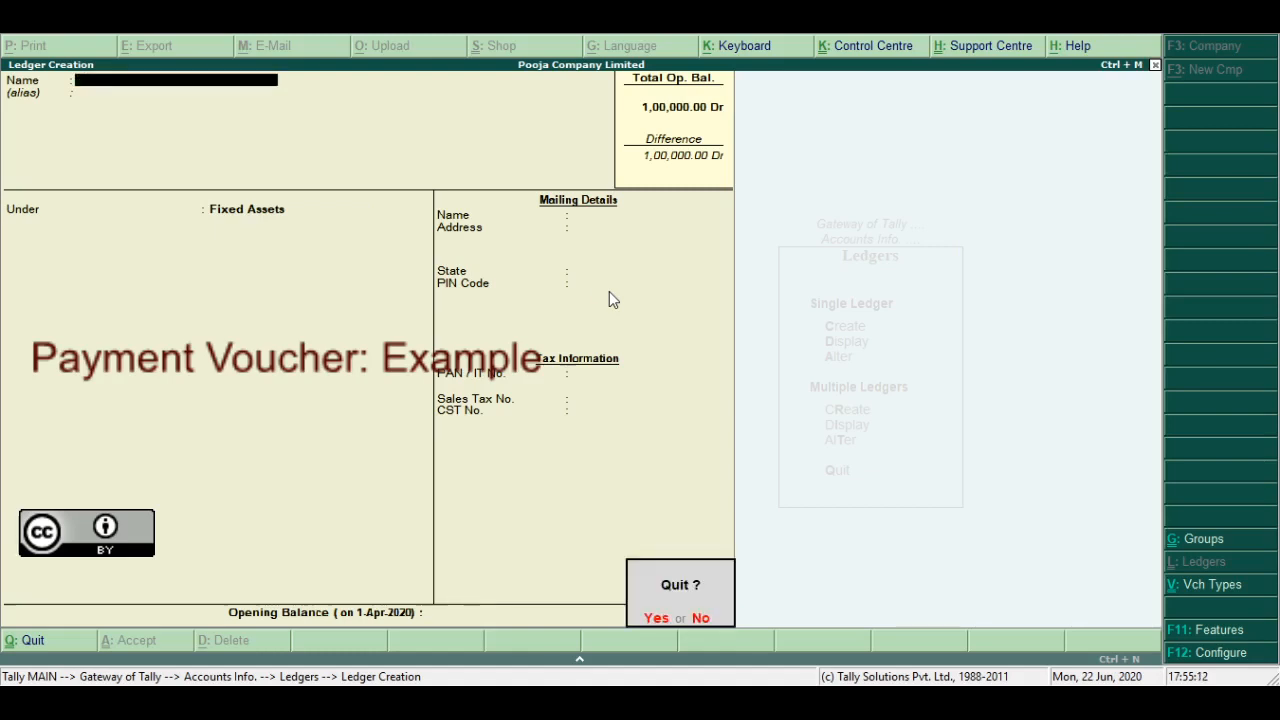
left_click(657, 618)
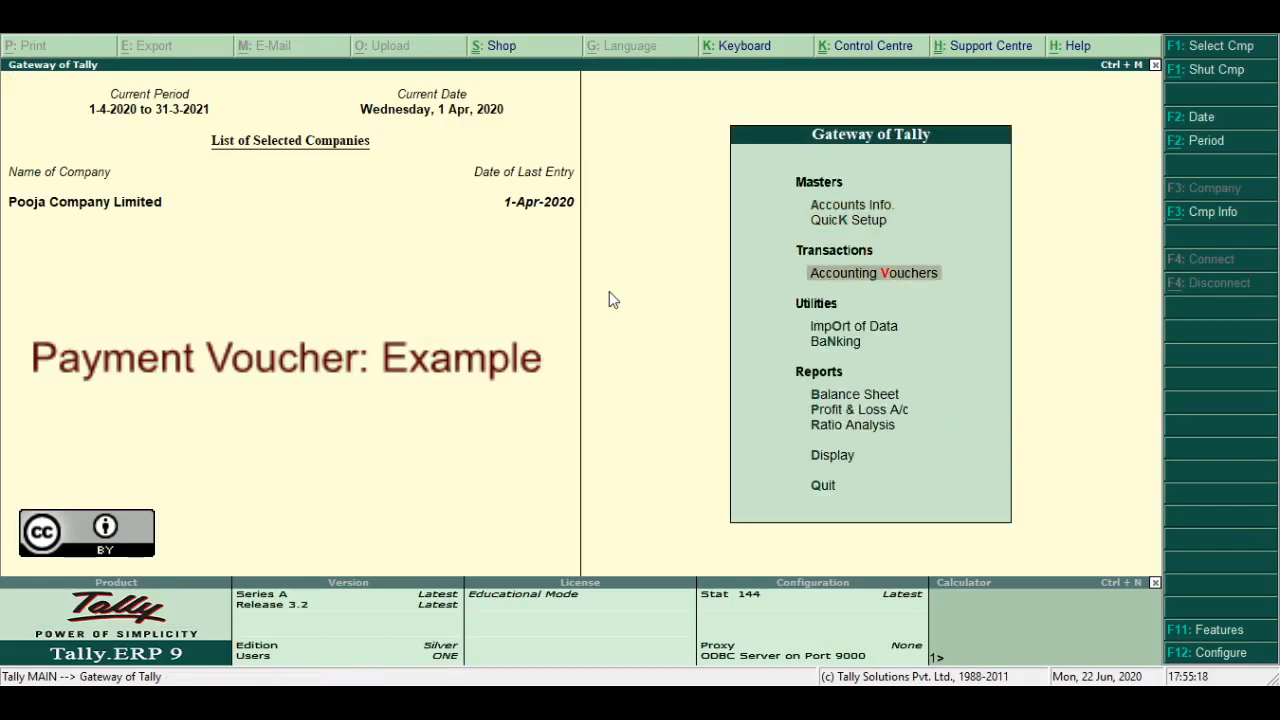
Record payment voucher 1: Salary debited 5,000, Cash credited, narration 'salary paid'.
left_click(873, 272)
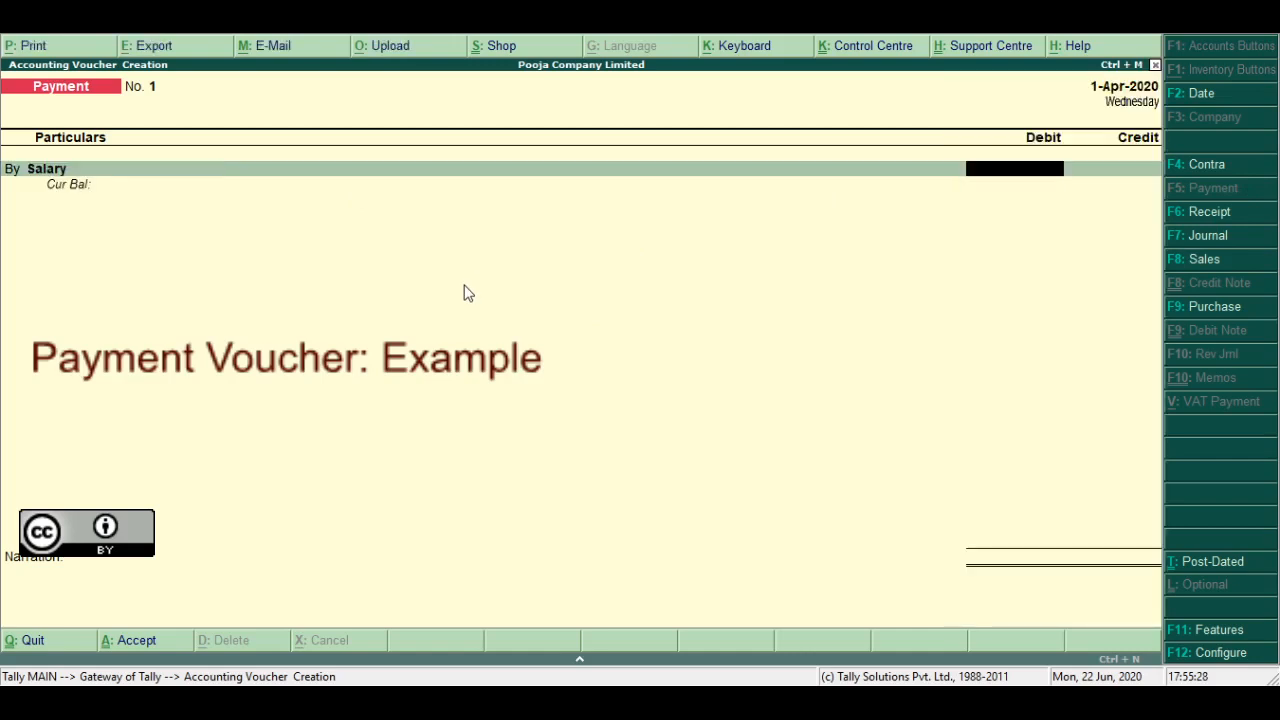
type("5,000.00")
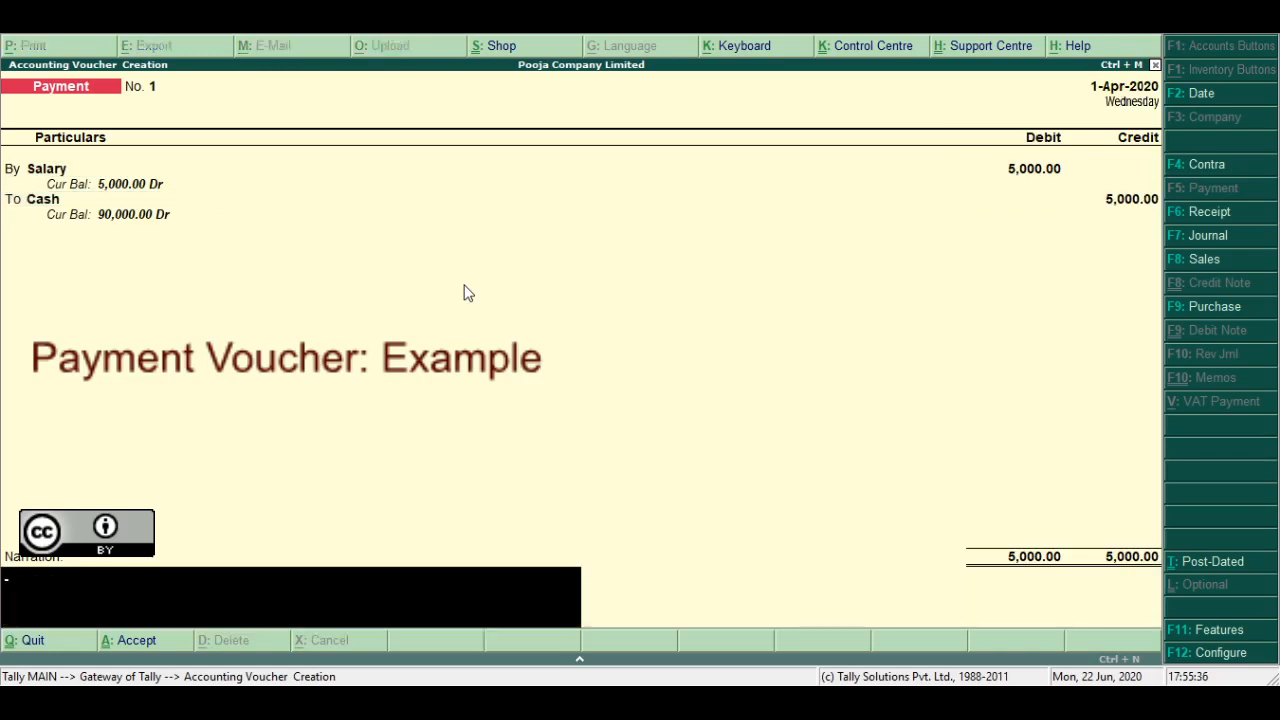
type("ve")
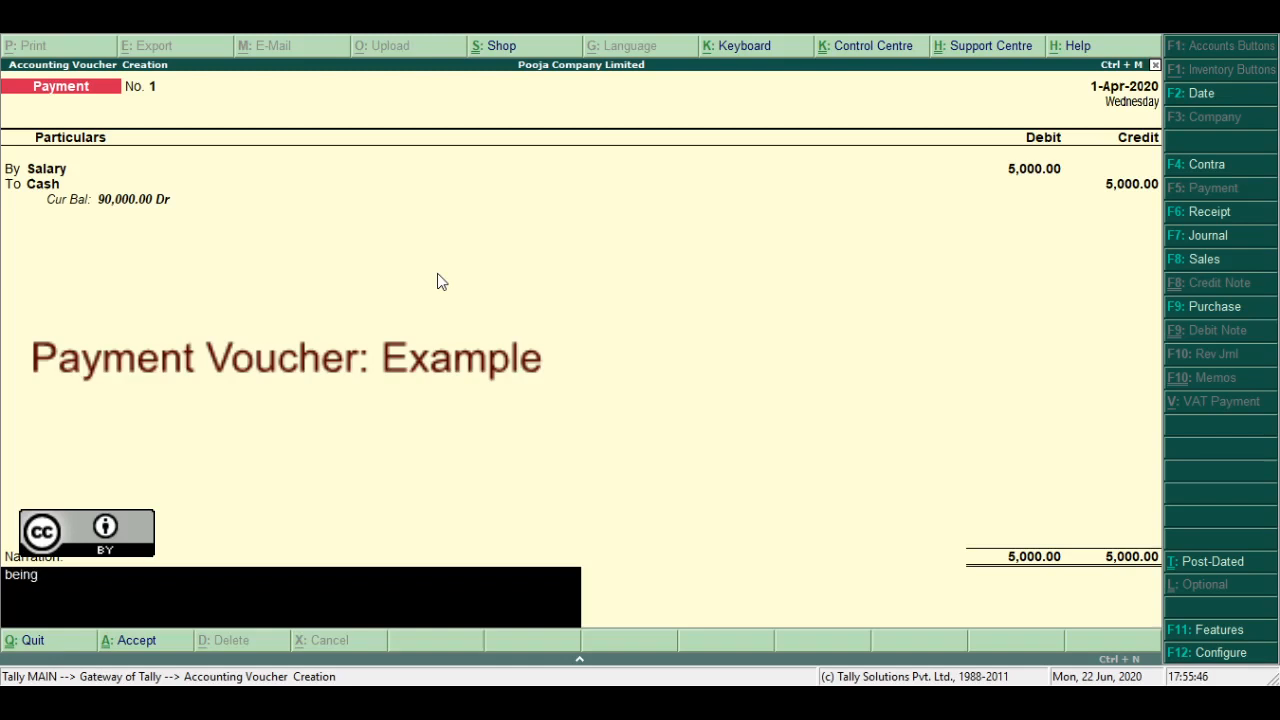
type("s")
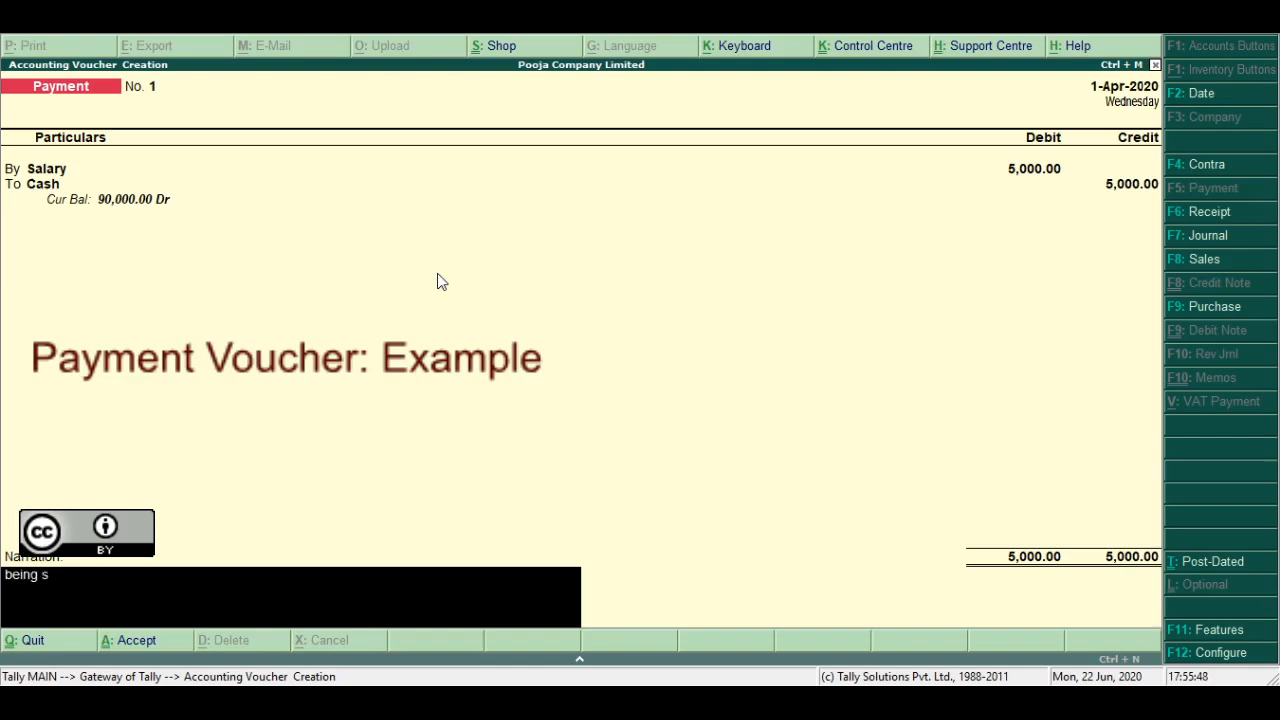
type("alary")
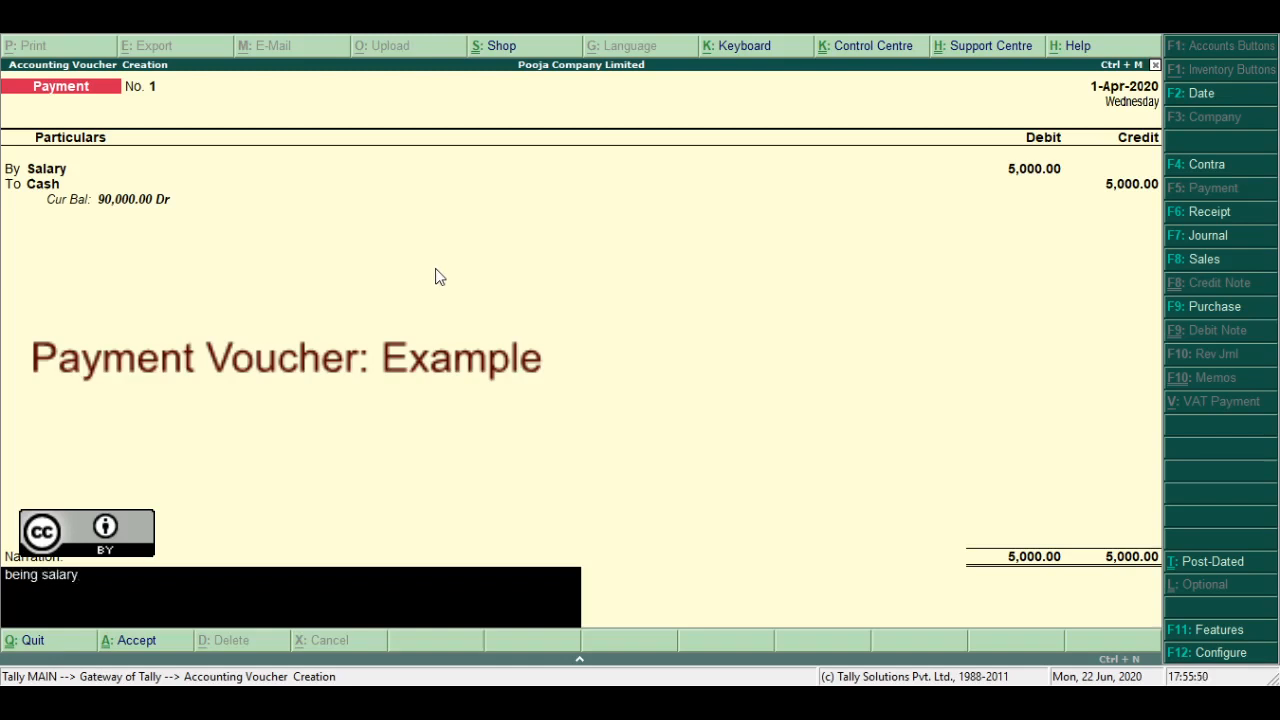
type("paid")
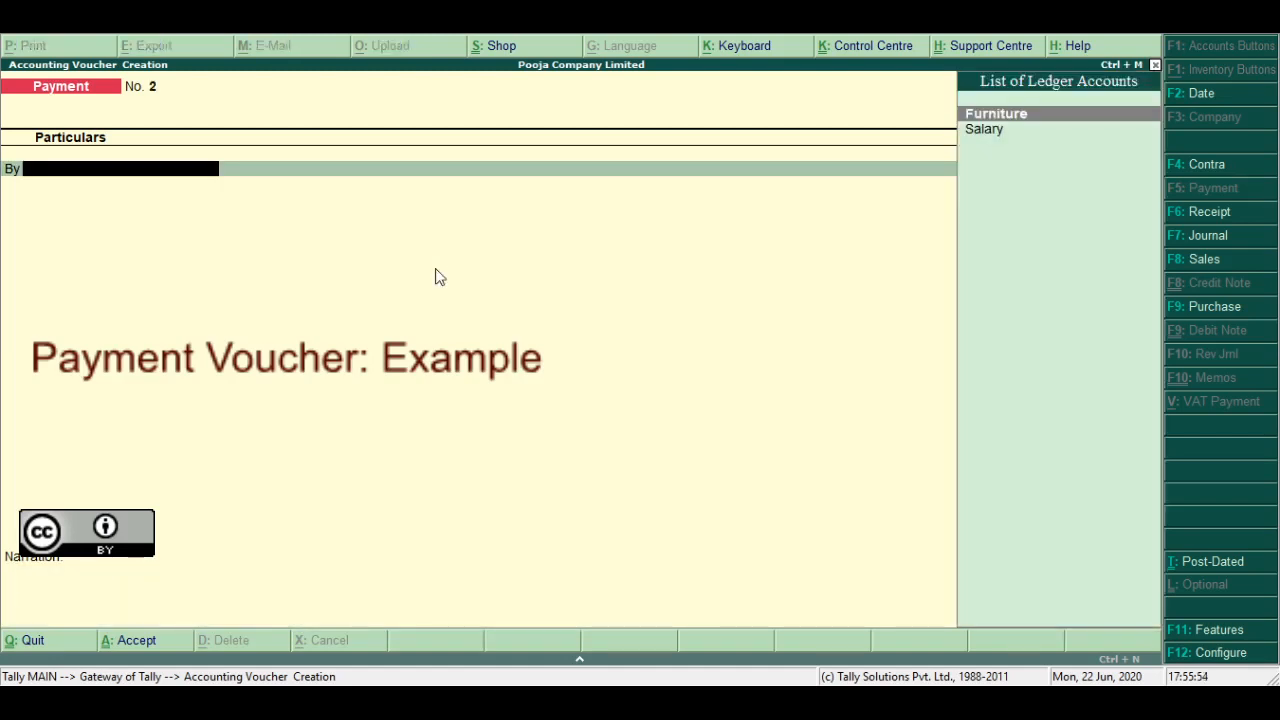
Save payment voucher 2: Furniture debited 1,50,000, Cash credited, narration 'being furniture purchased'.
left_click(995, 113)
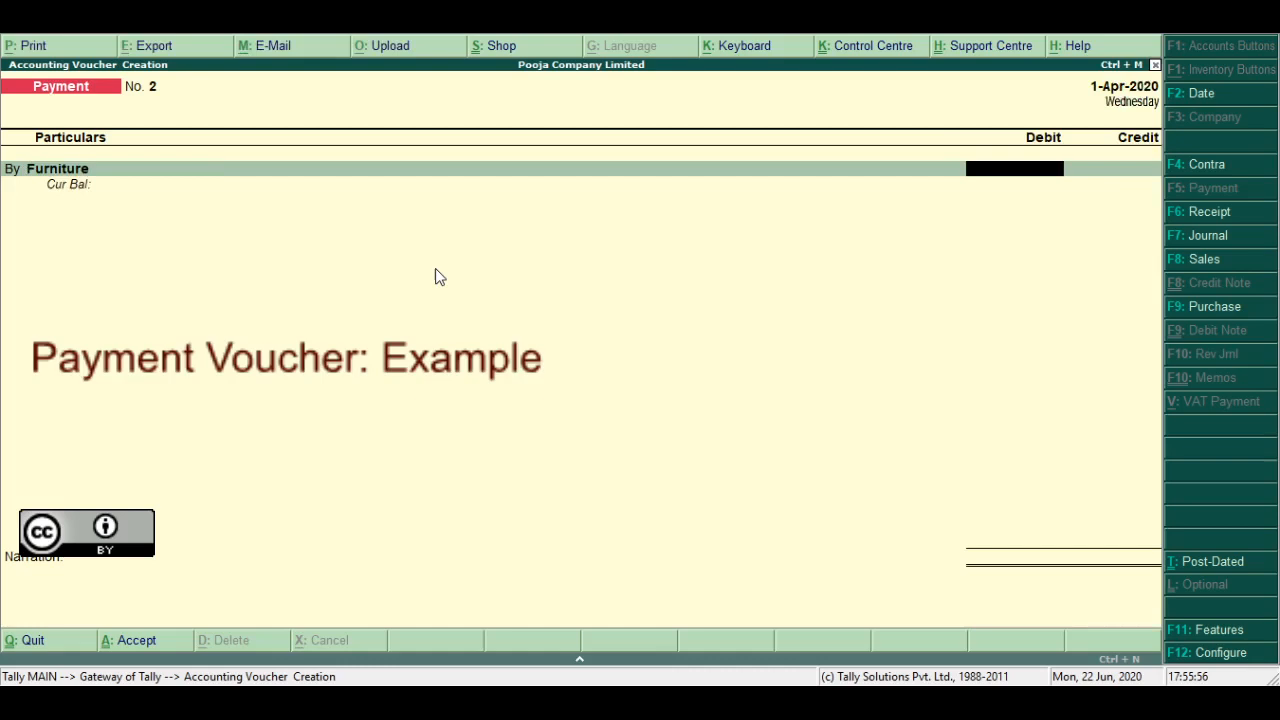
type("1")
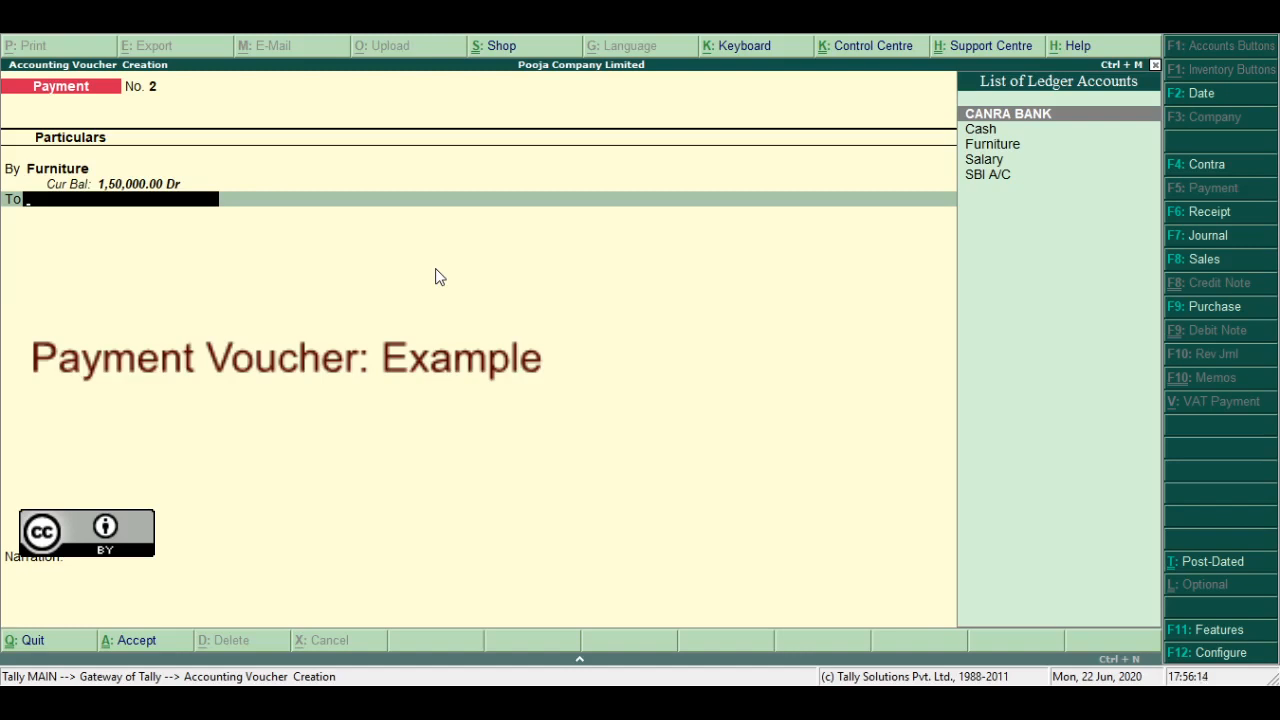
left_click(980, 128)
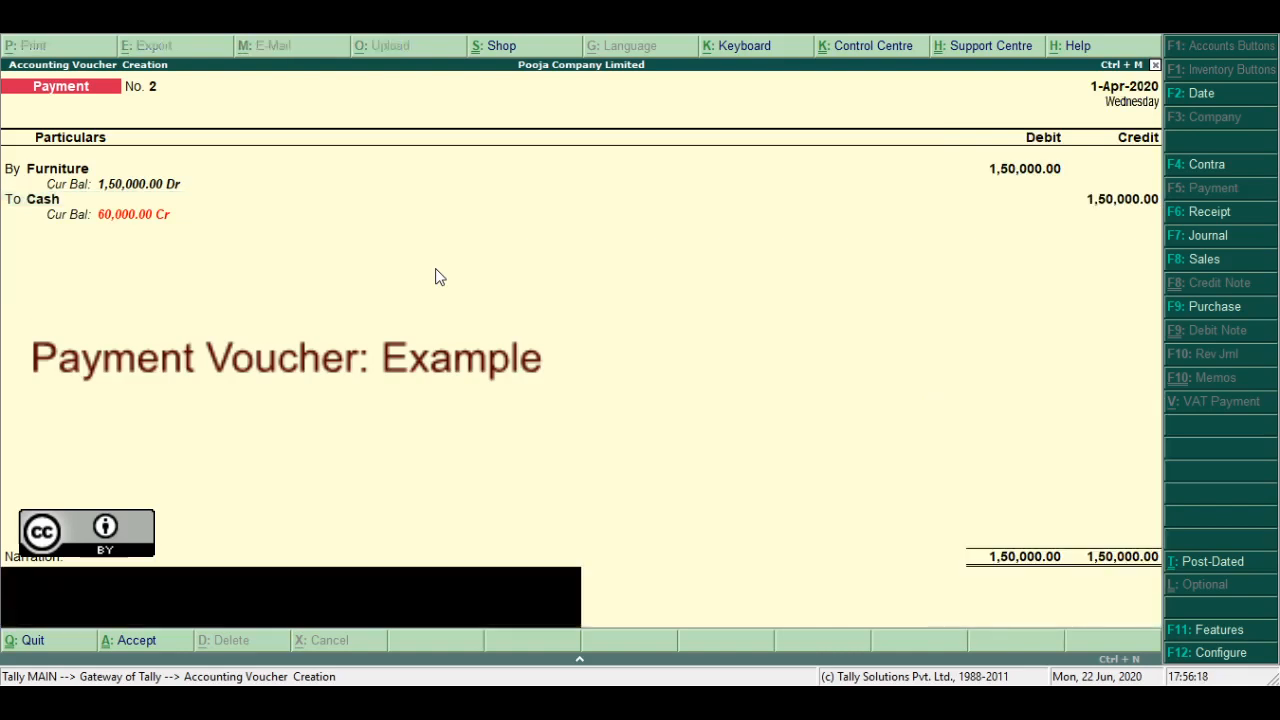
type("being furn")
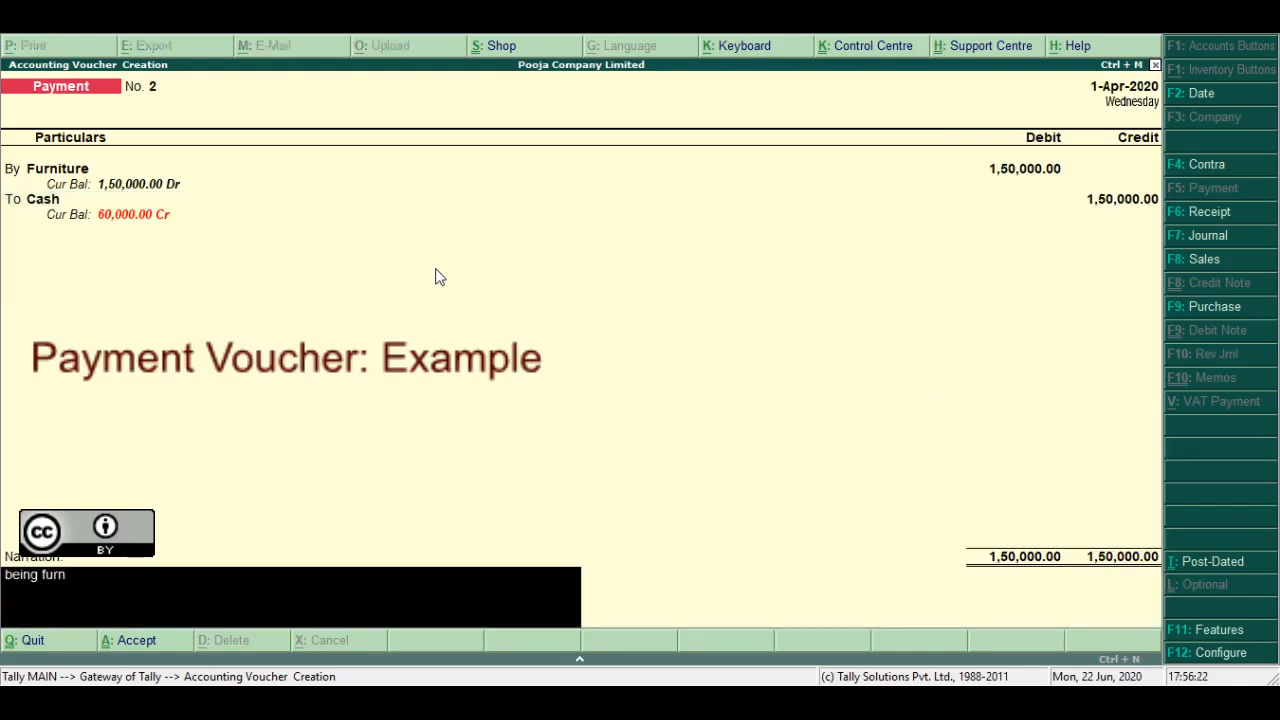
type("iture pur")
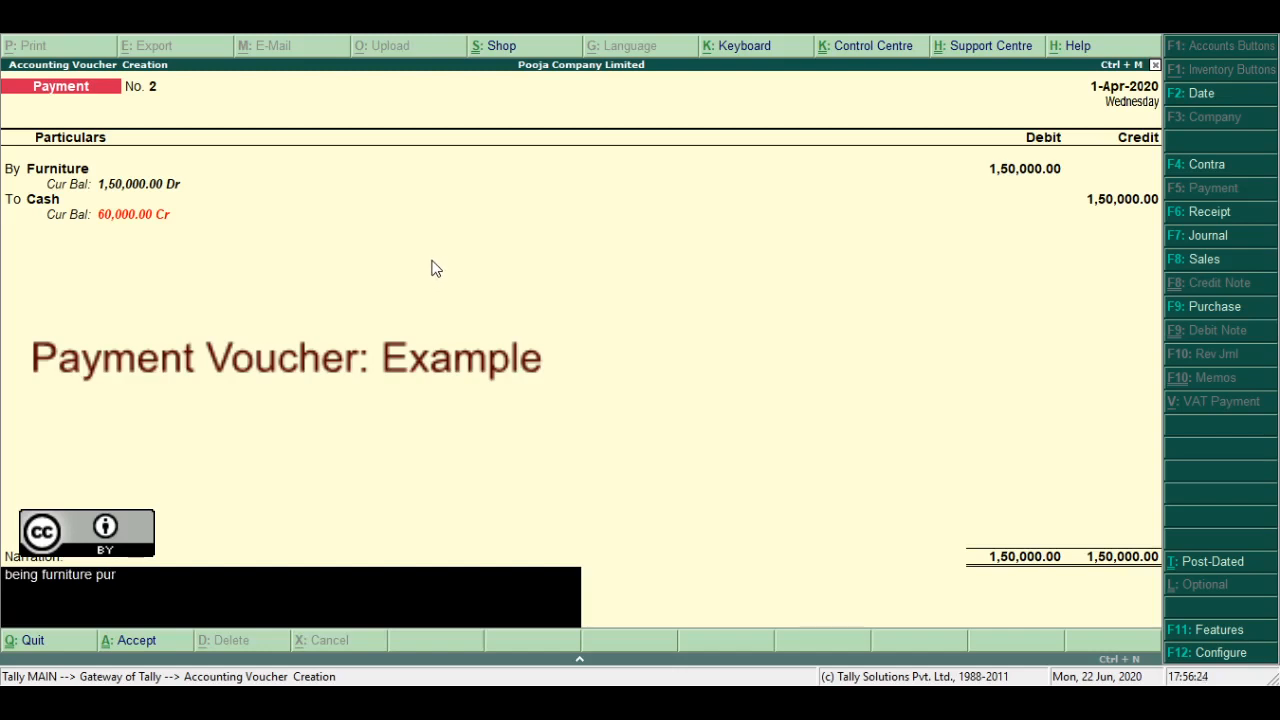
type("chased")
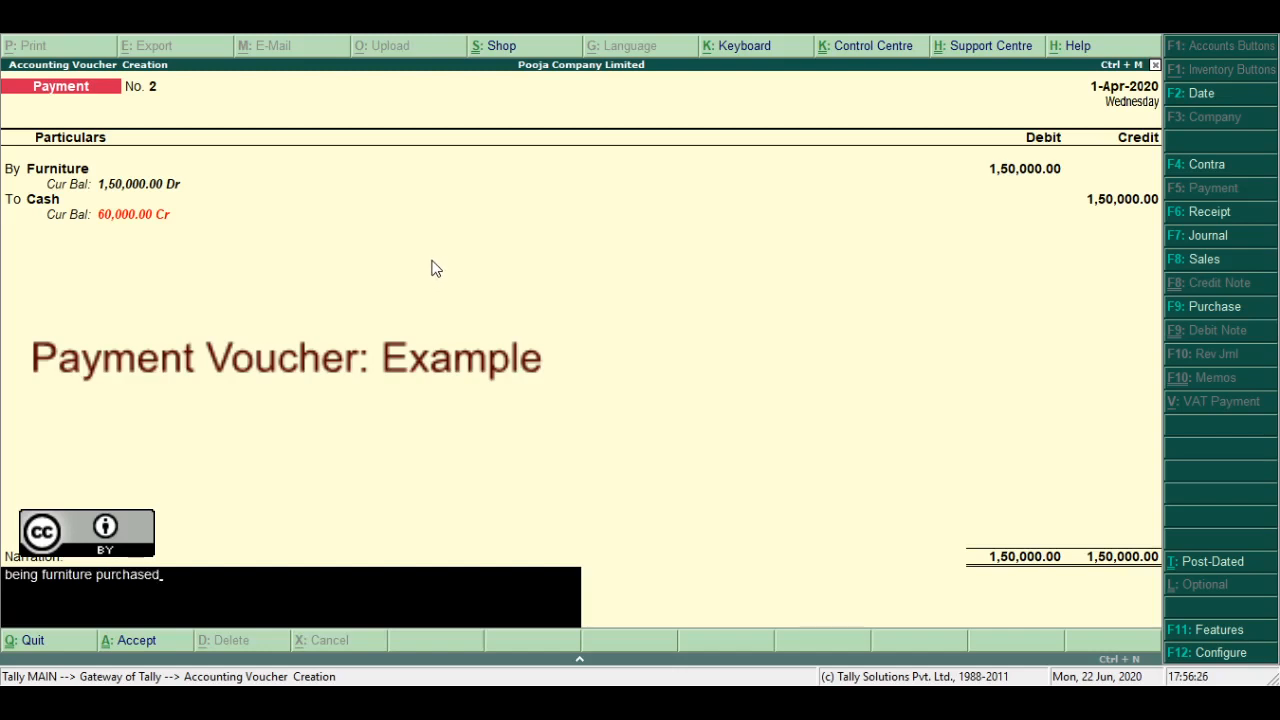
key("enter")
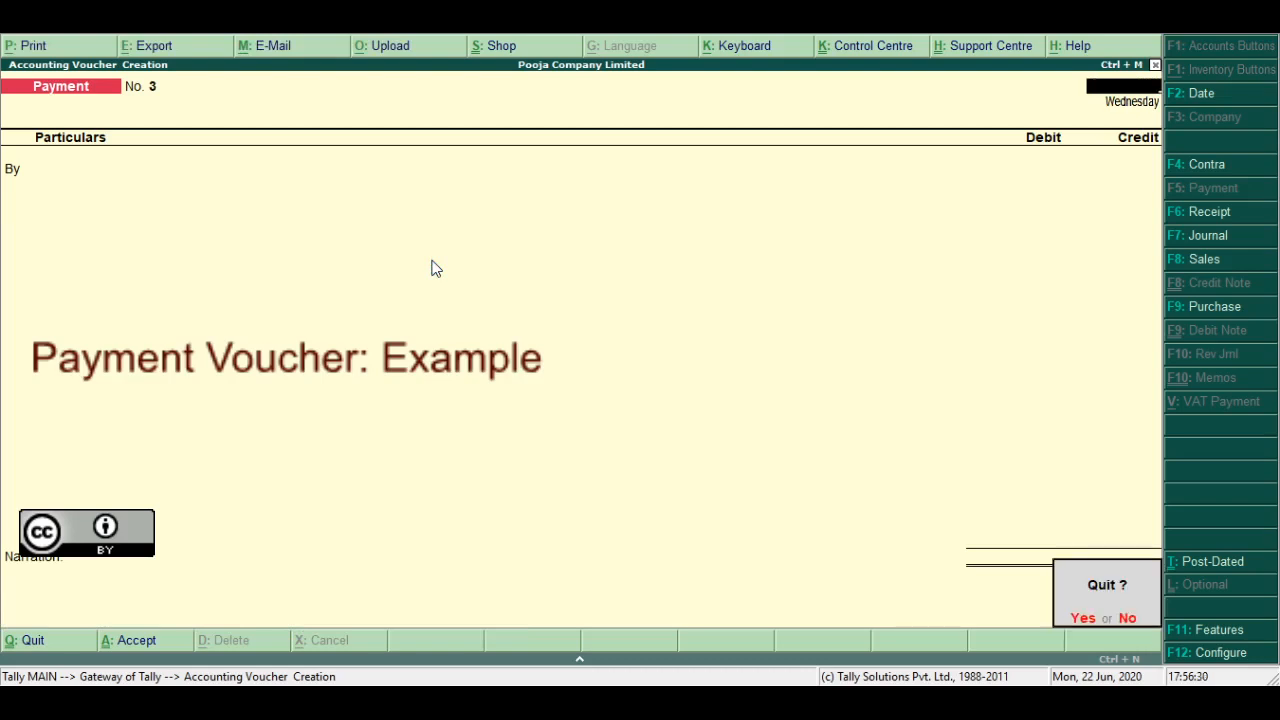
Quit voucher entry and view the Balance Sheet showing Furniture 1,50,000 and a 5,000 loss.
left_click(1082, 617)
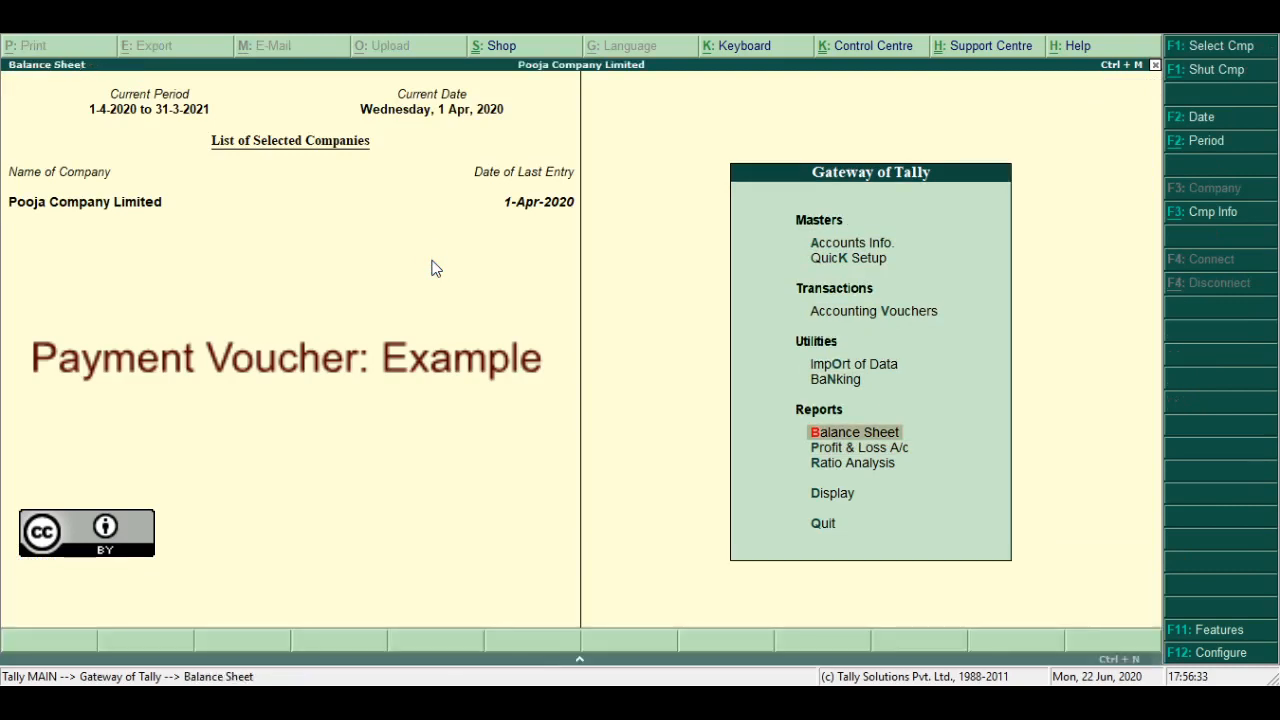
left_click(855, 431)
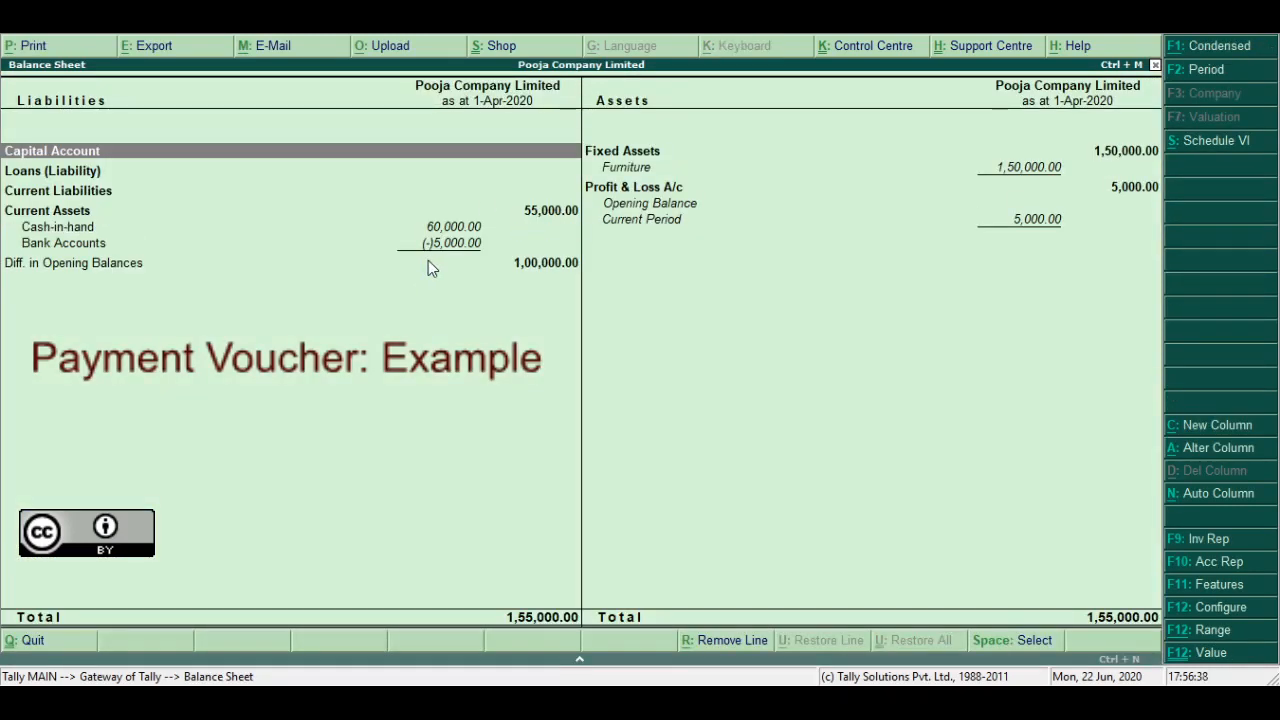
mouse_move(697, 192)
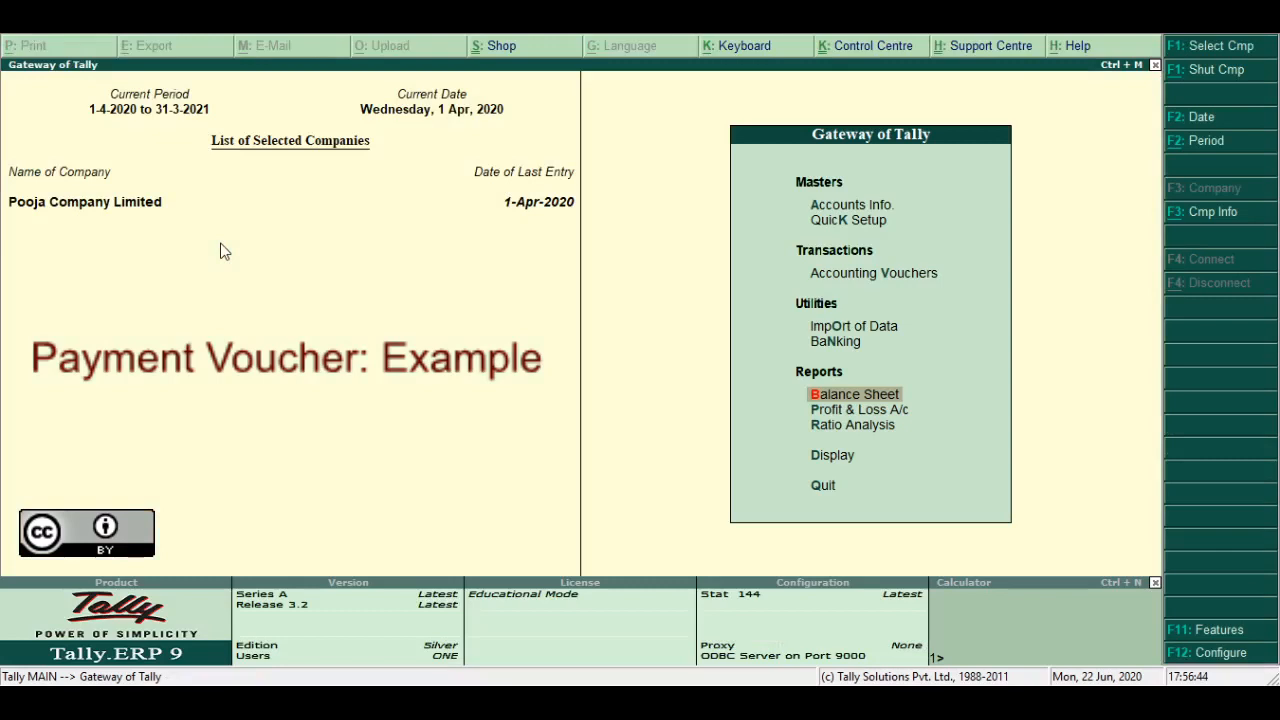
mouse_move(858, 409)
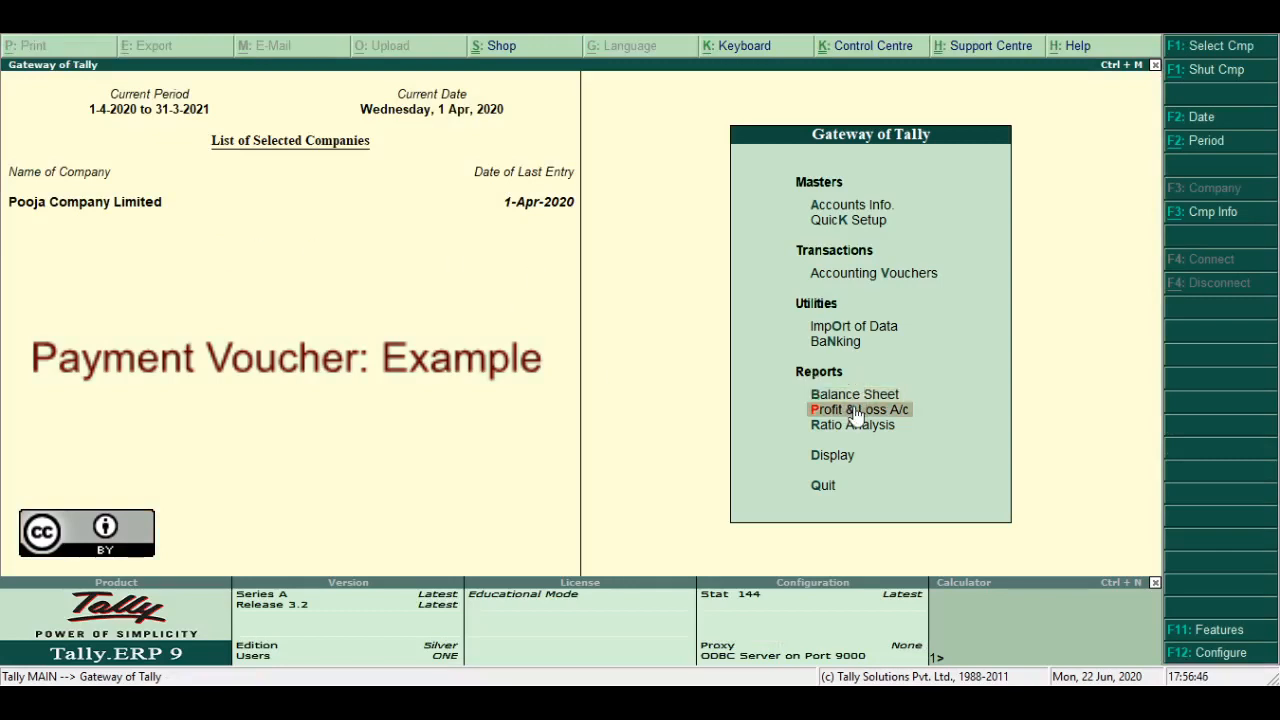
Open the Profit & Loss A/c showing 5,000 Salary and a 5,000 nett loss.
left_click(858, 409)
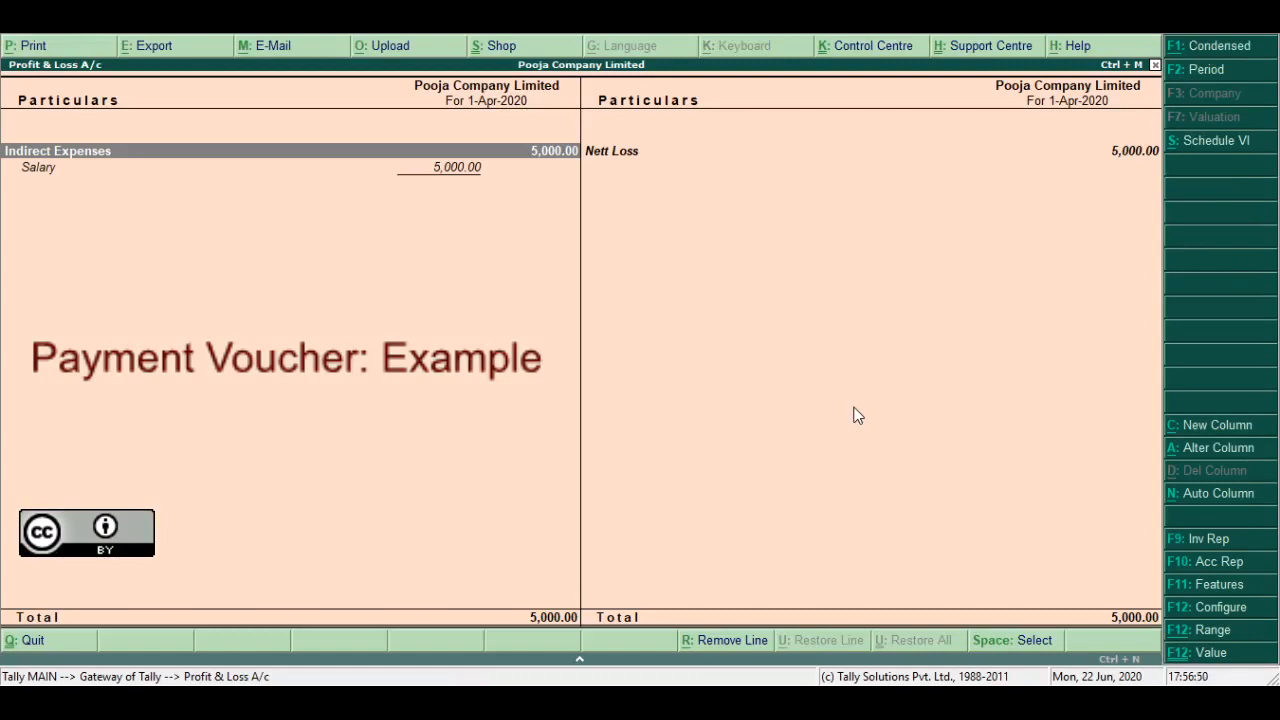
mouse_move(458, 177)
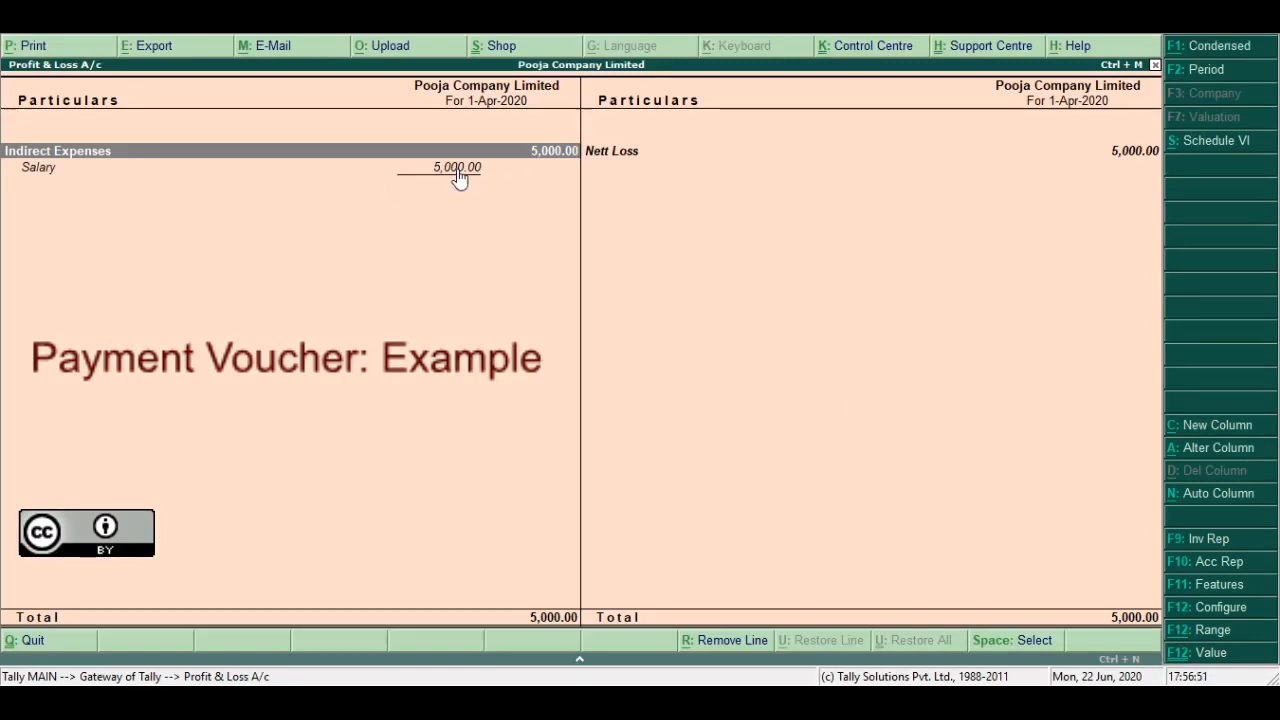